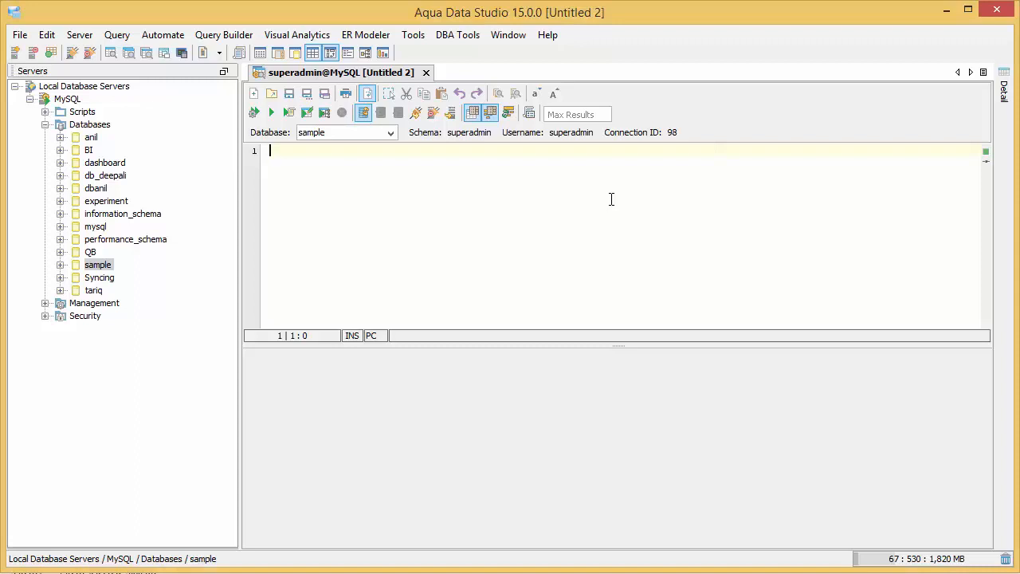
- Run select * from `export`, returning 10,000 records in the grid
type("select")
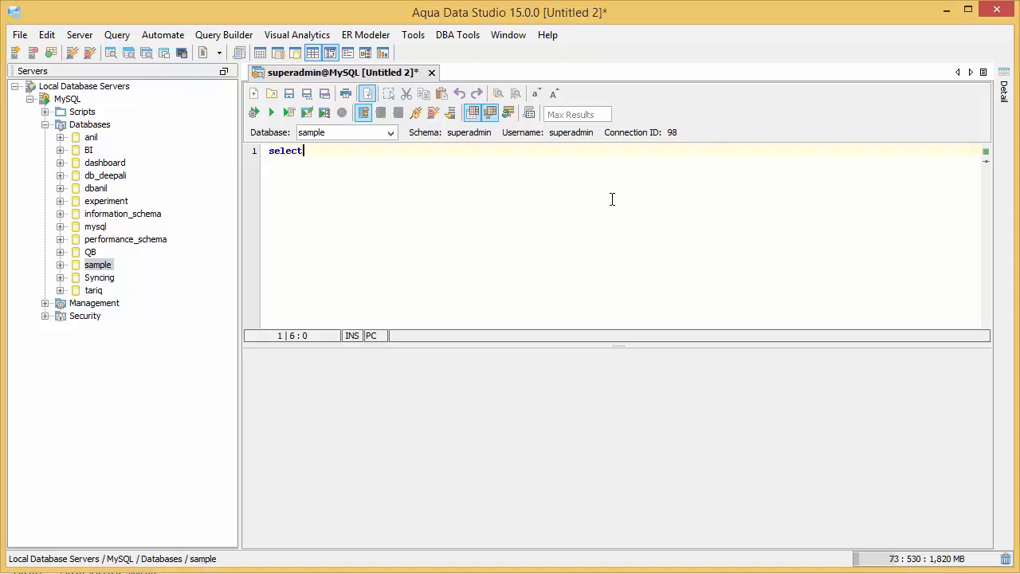
type("* from `export")
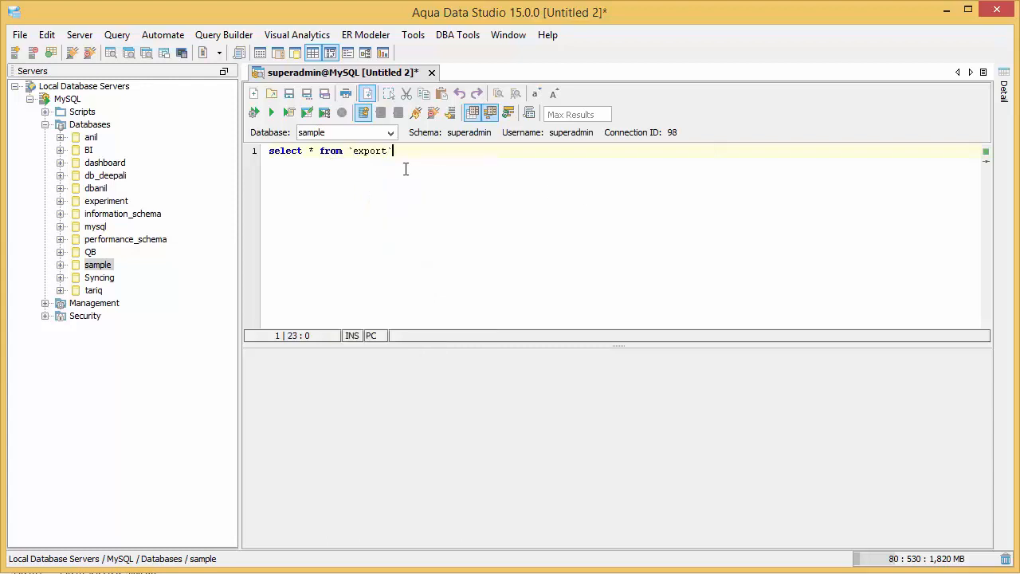
left_click(271, 111)
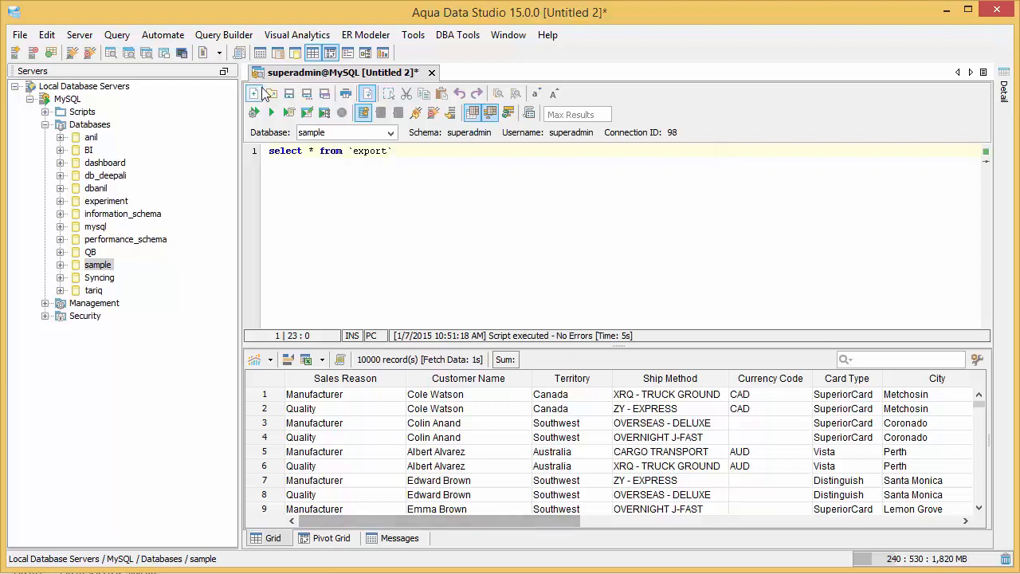
mouse_move(295, 53)
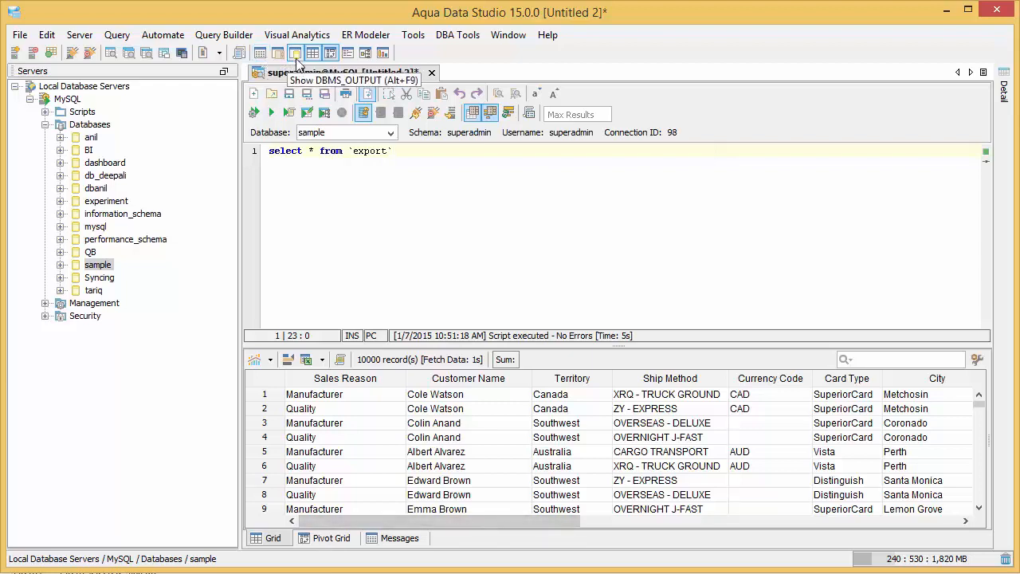
mouse_move(347, 53)
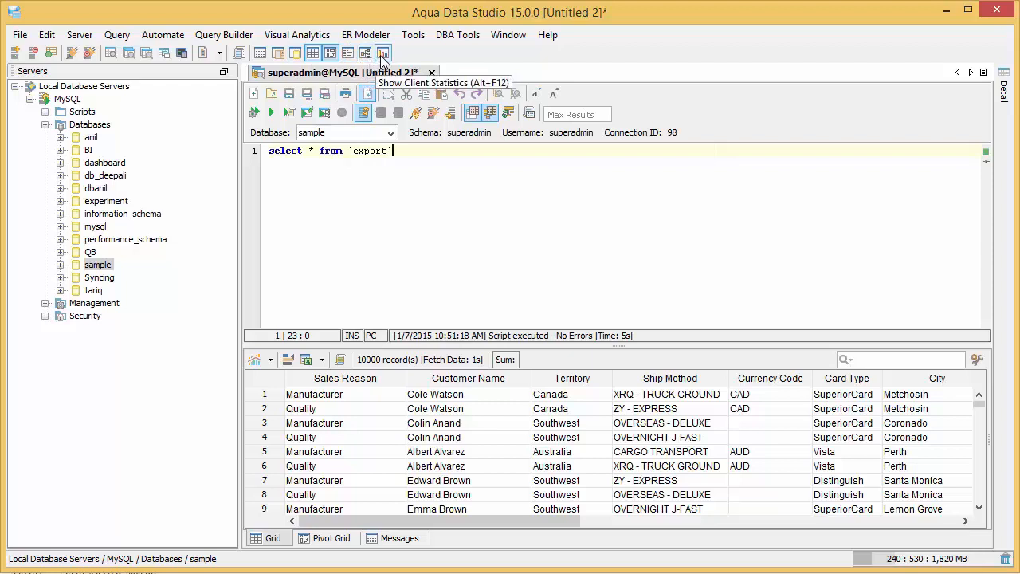
mouse_move(427, 64)
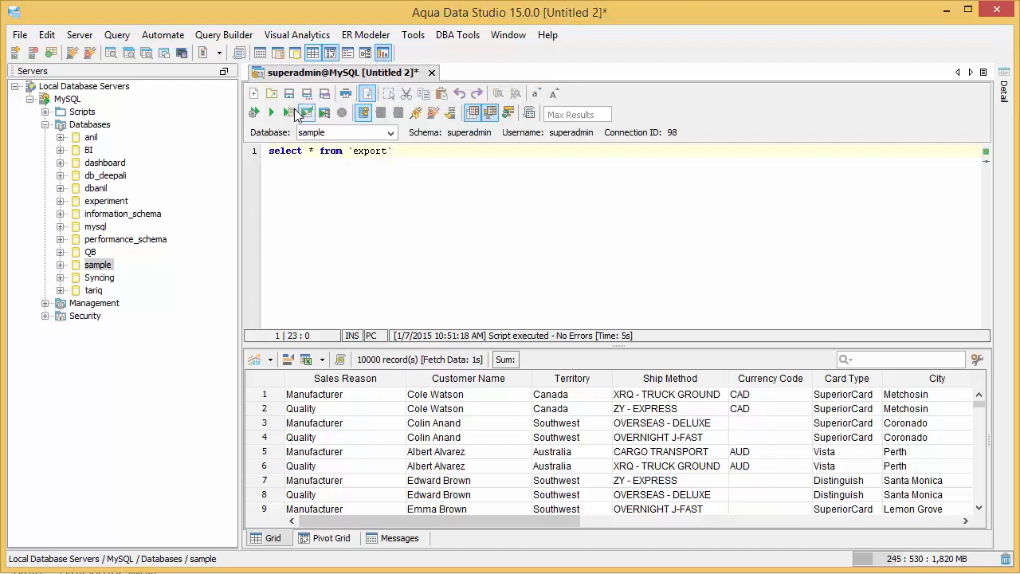
- Rerun the query with client statistics on and review 10,000 rows affected by SELECT
left_click(270, 112)
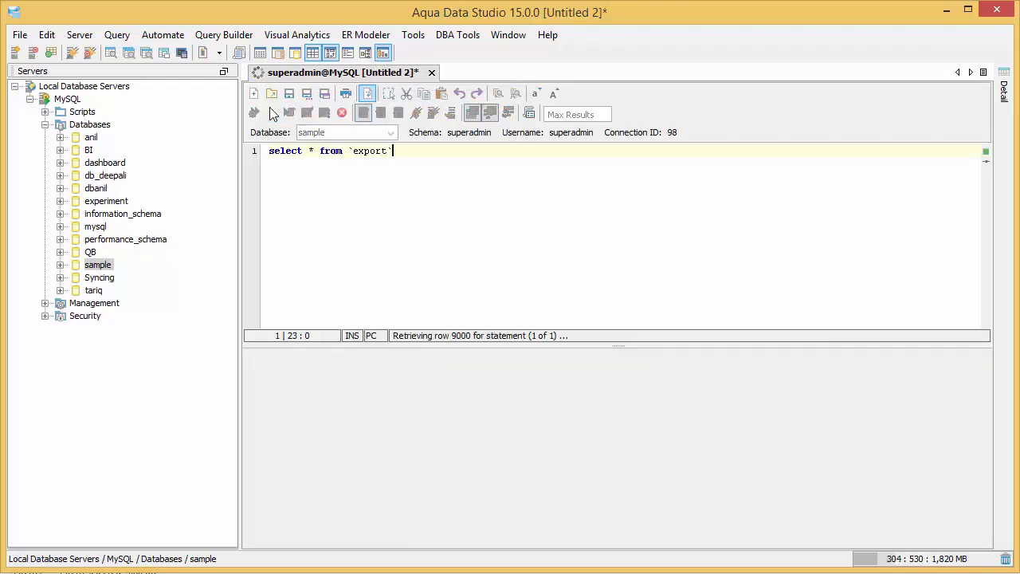
left_click(271, 111)
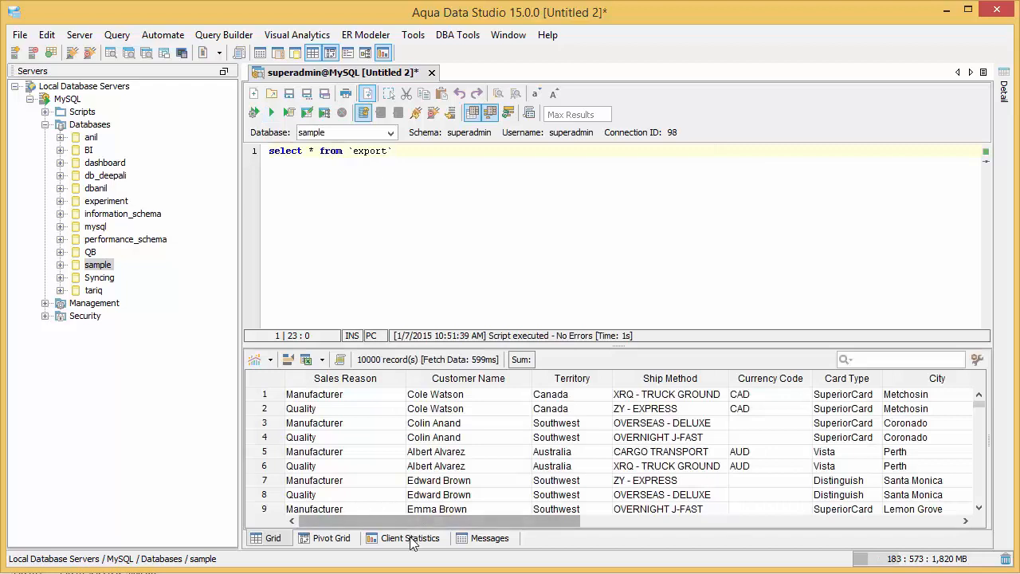
left_click(409, 539)
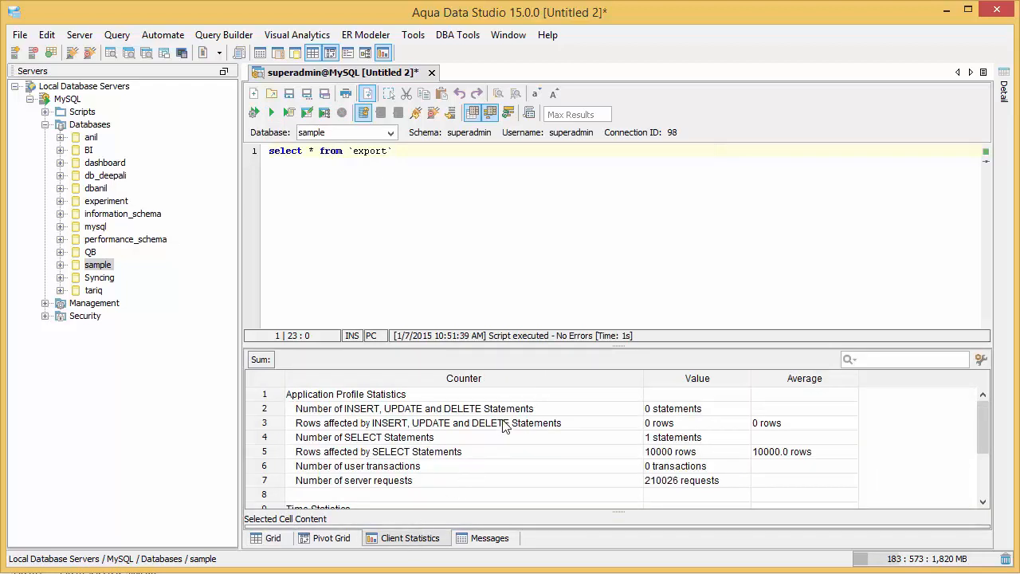
scroll("down", 3)
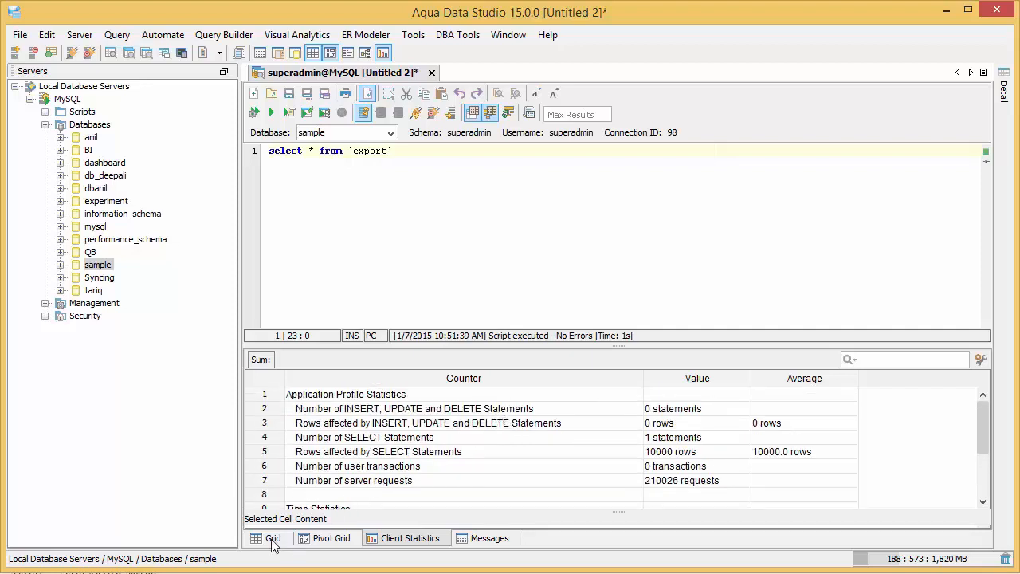
- Switch back to the Grid view of the 10,000 export rows and begin a filter
left_click(272, 537)
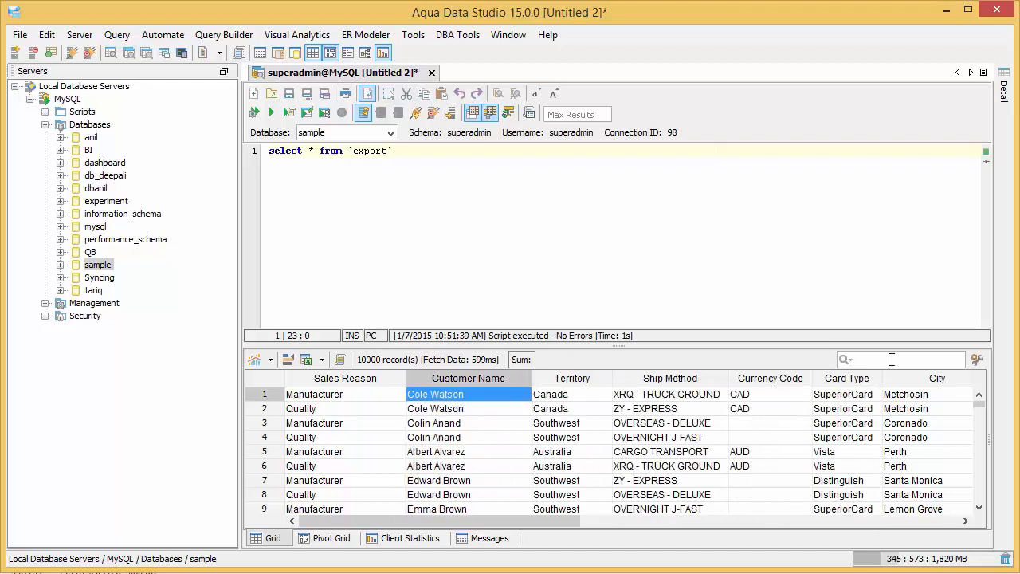
type("Co")
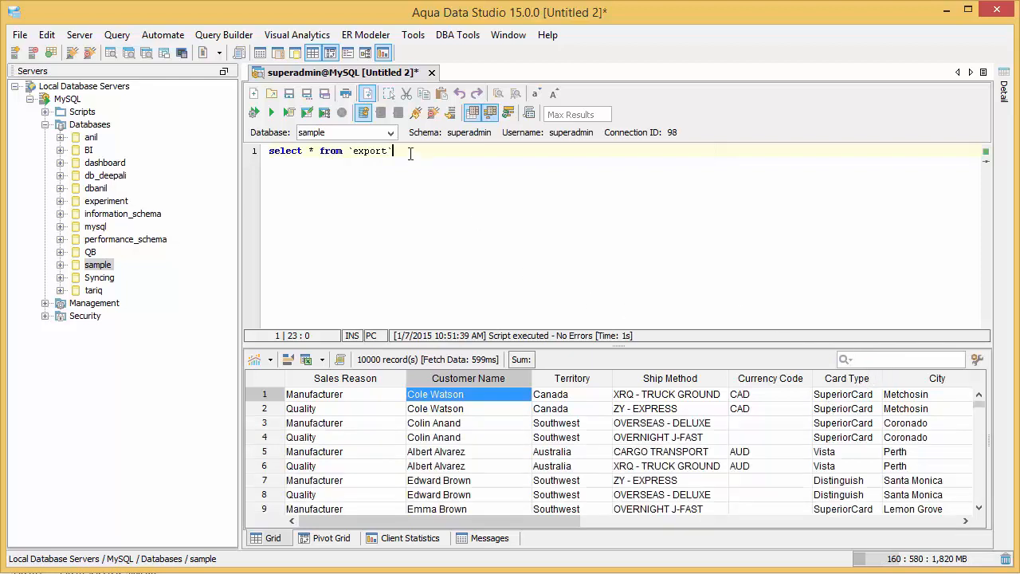
type("where `Customer Name")
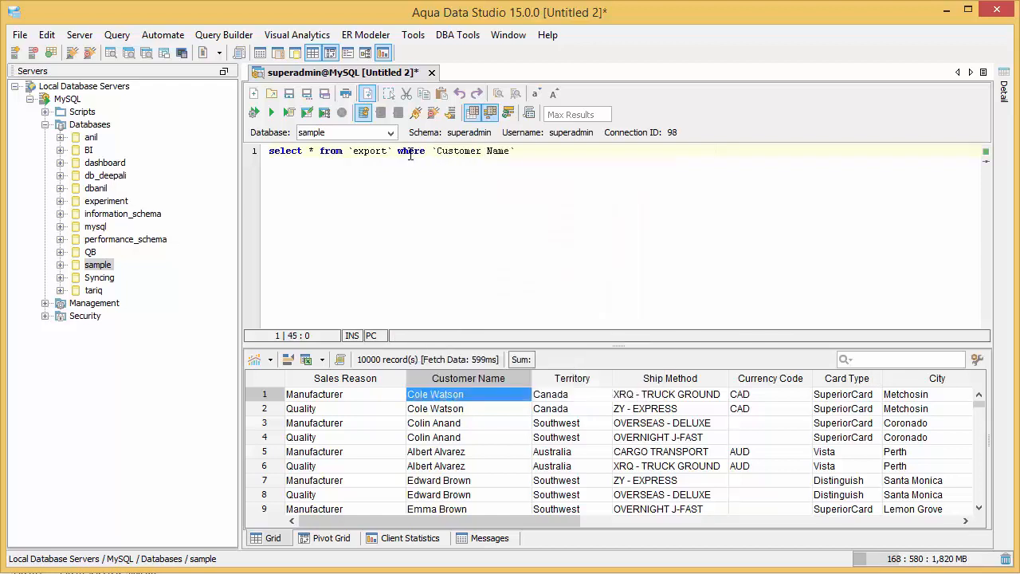
type("in")
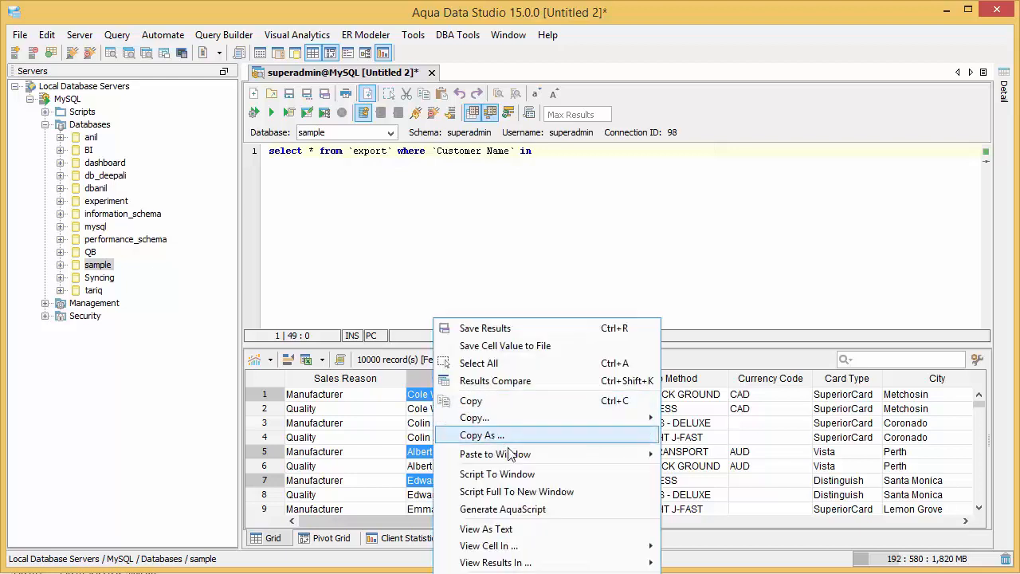
mouse_move(494, 452)
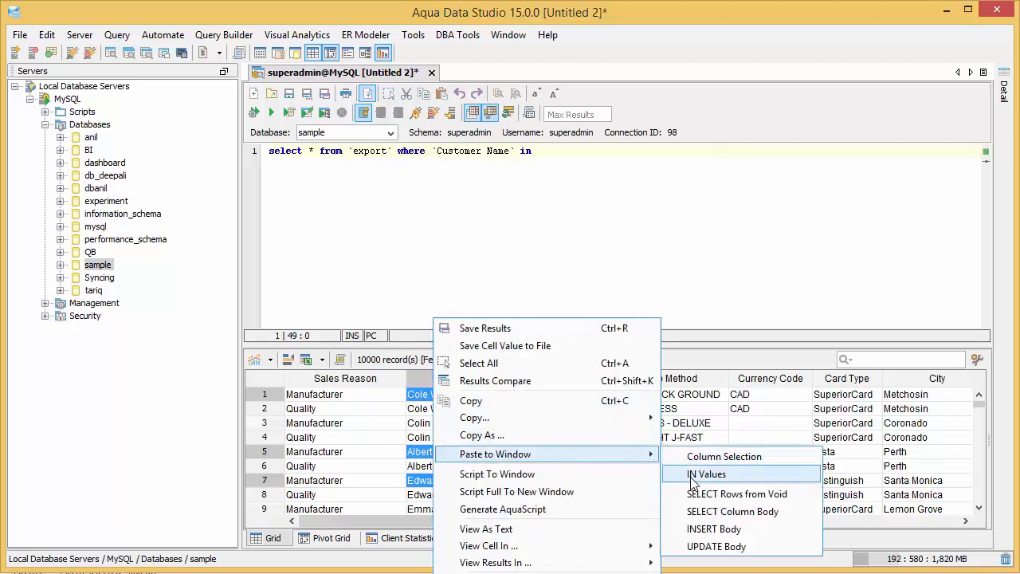
left_click(706, 473)
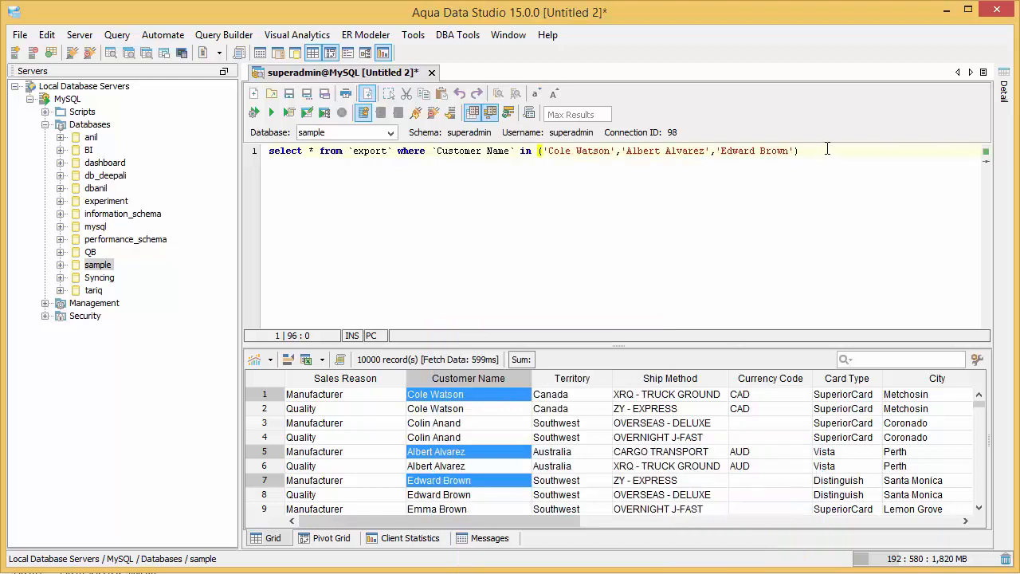
left_click(799, 150)
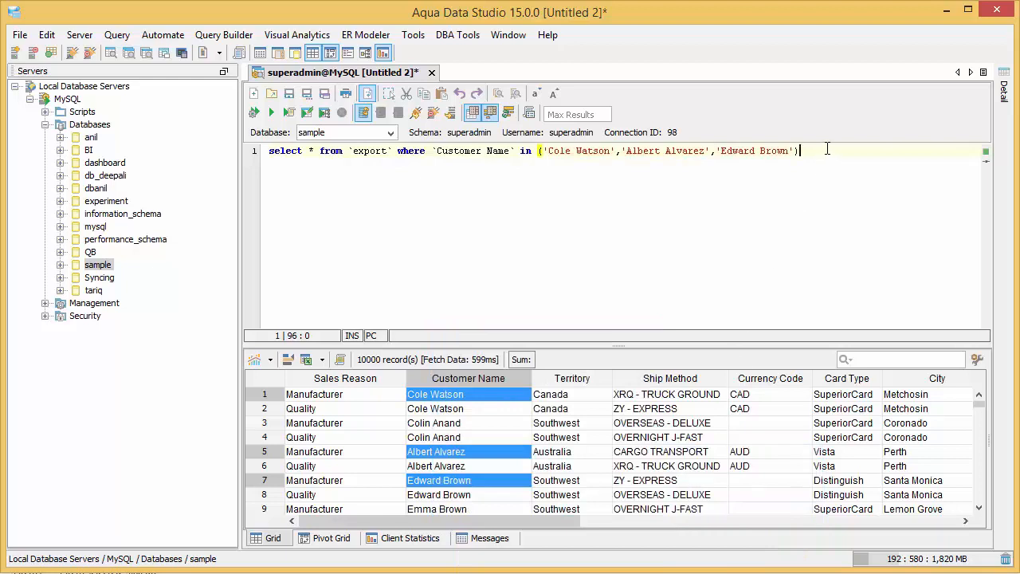
left_click(271, 111)
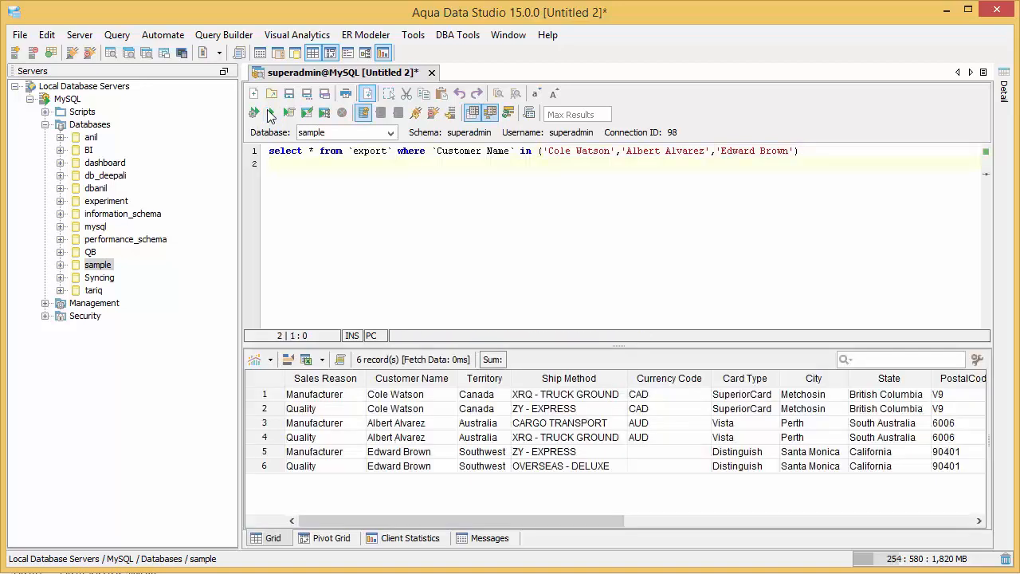
- Start a second statement select * from `export` where below the first query
type("select *")
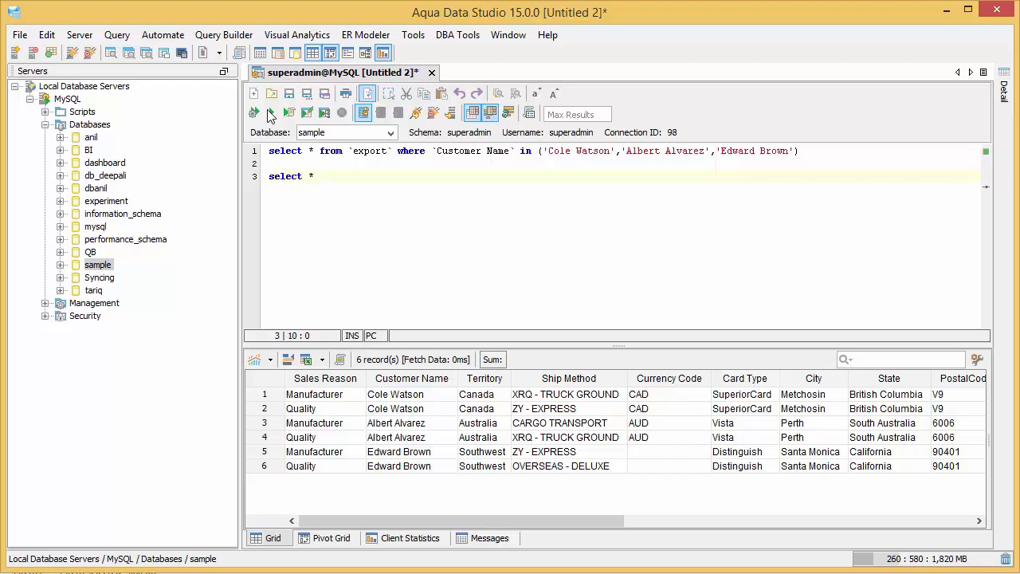
type("from `export")
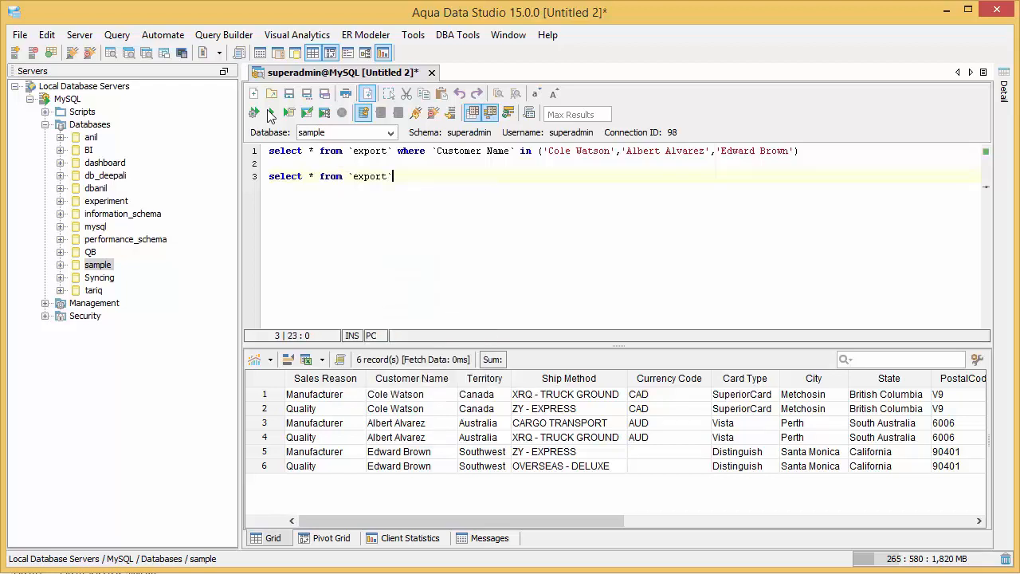
type("where")
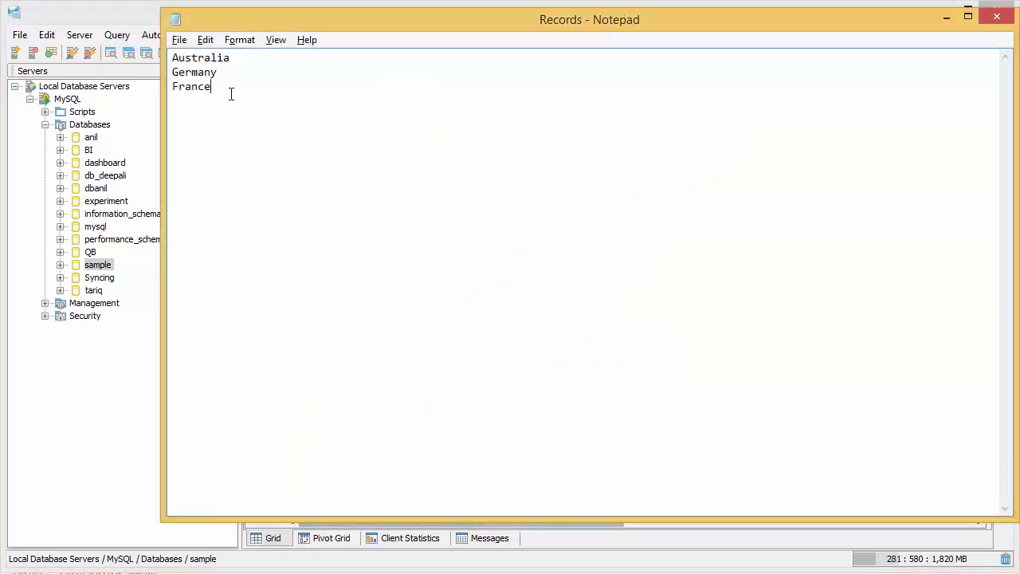
- Copy the Australia, Germany and France lines from the Records Notepad file
right_click(194, 72)
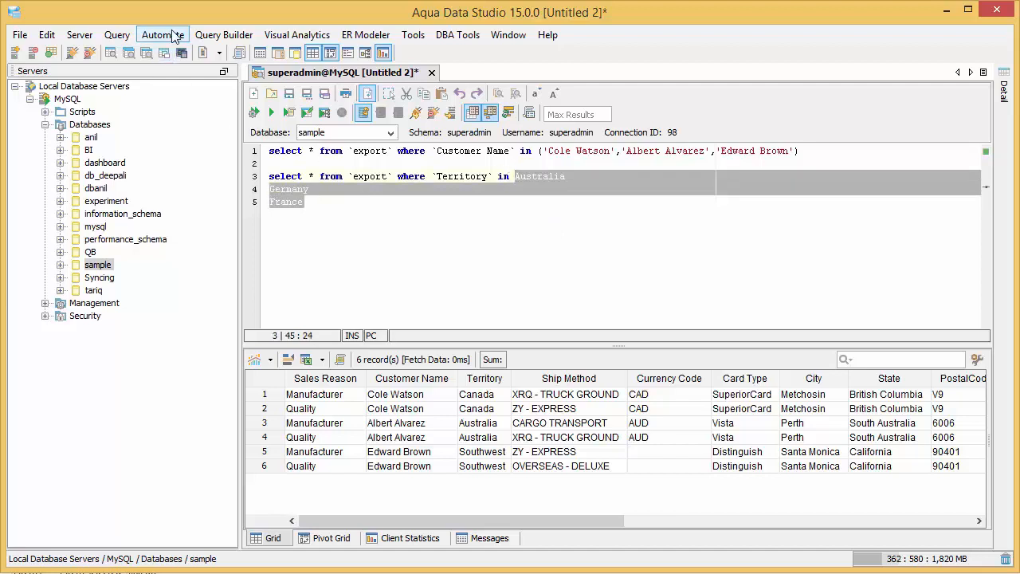
- Run Automate > Morph To Delimited List on the pasted territory names
left_click(163, 35)
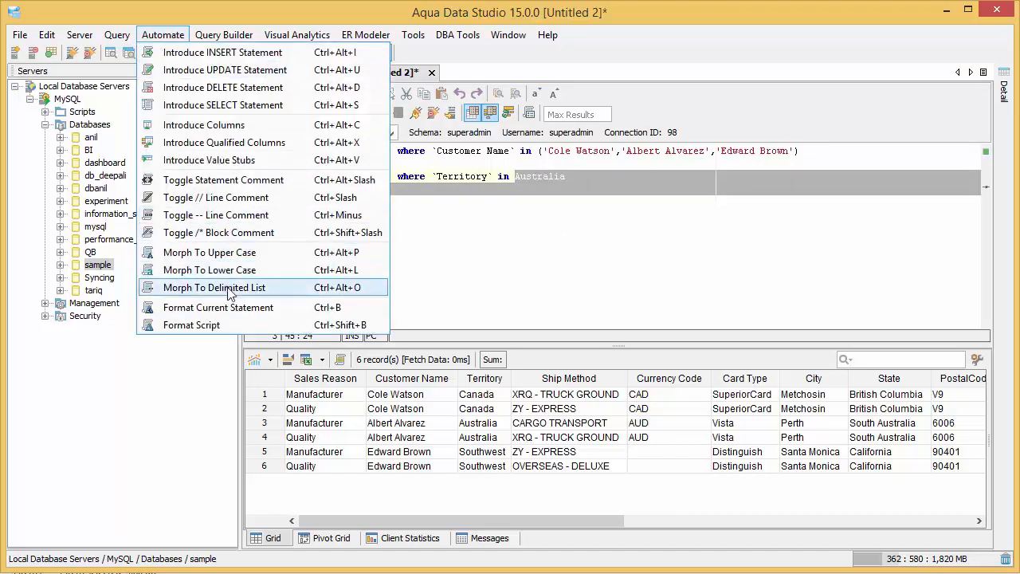
left_click(214, 287)
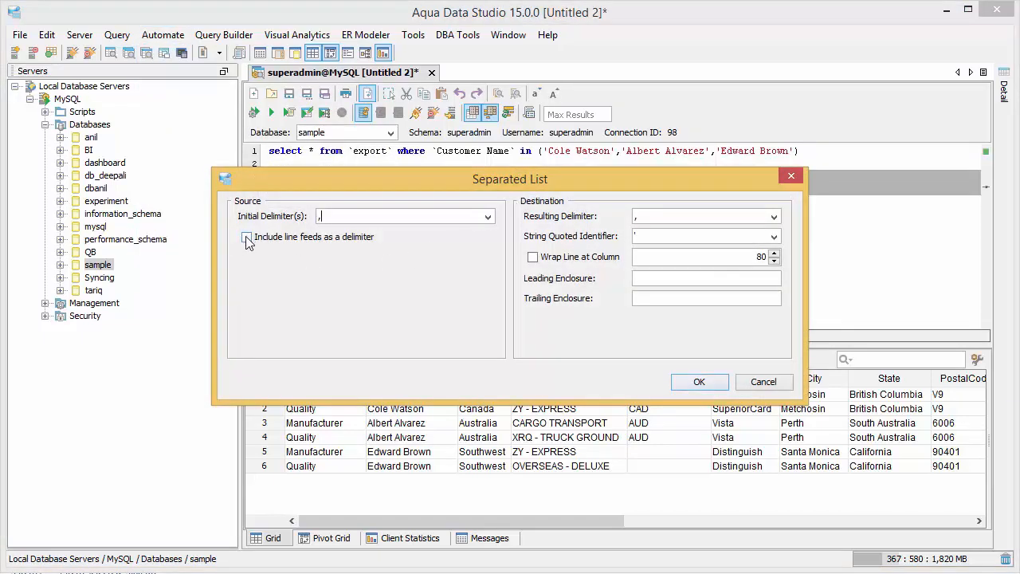
- Convert the countries into ('Australia','Germany','France') with single quotes and parentheses
left_click(245, 236)
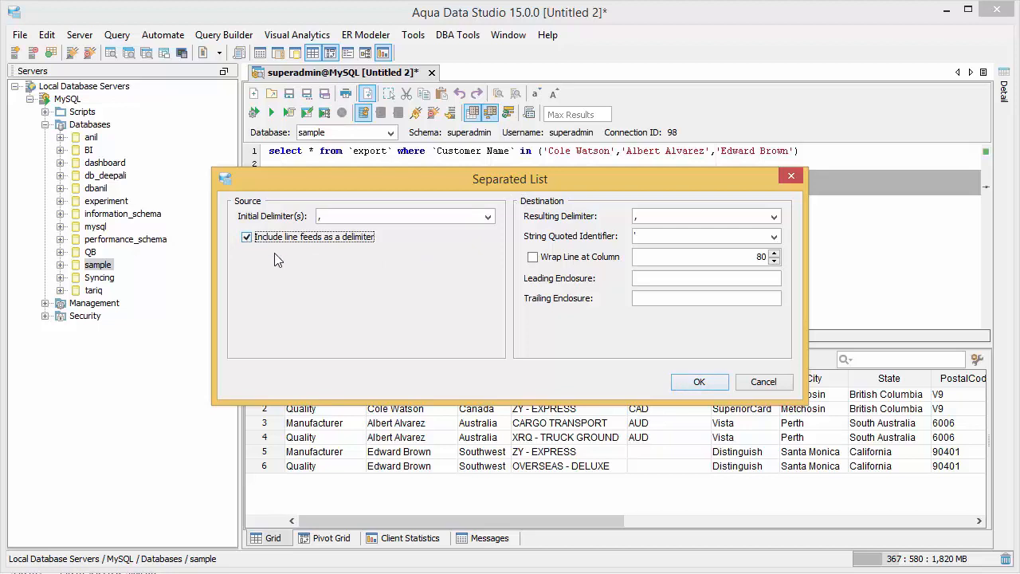
left_click(771, 236)
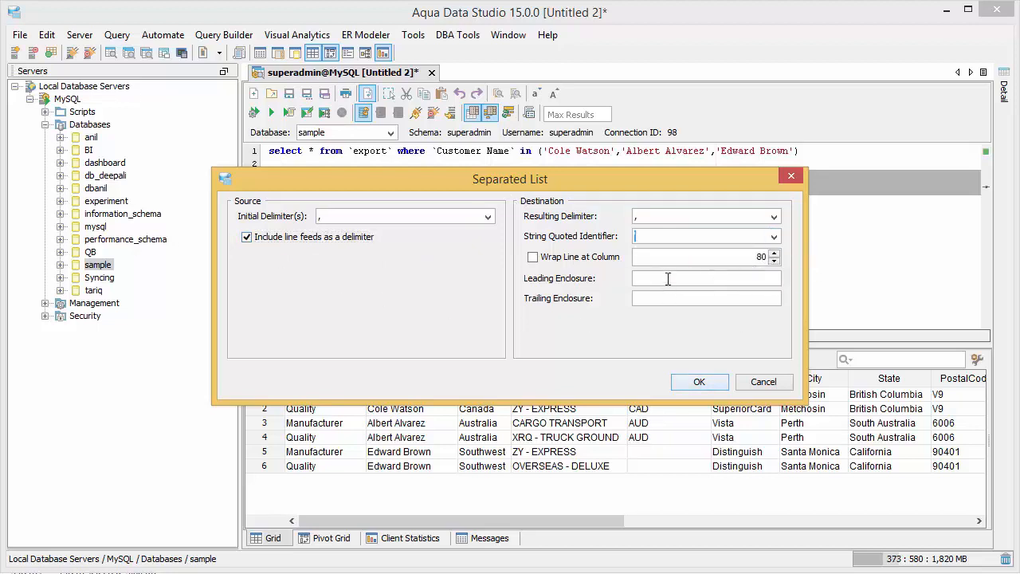
type("'")
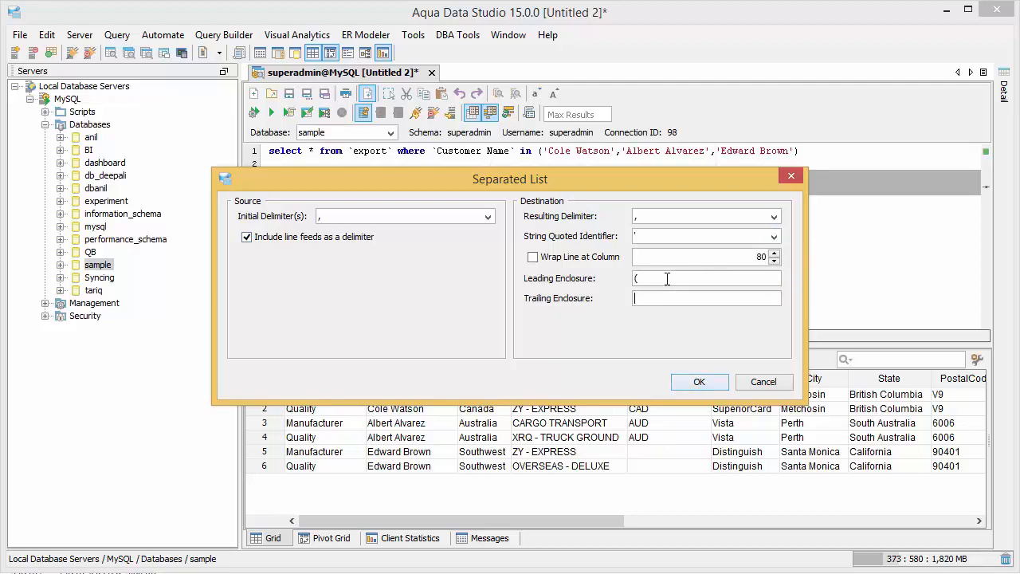
type(")")
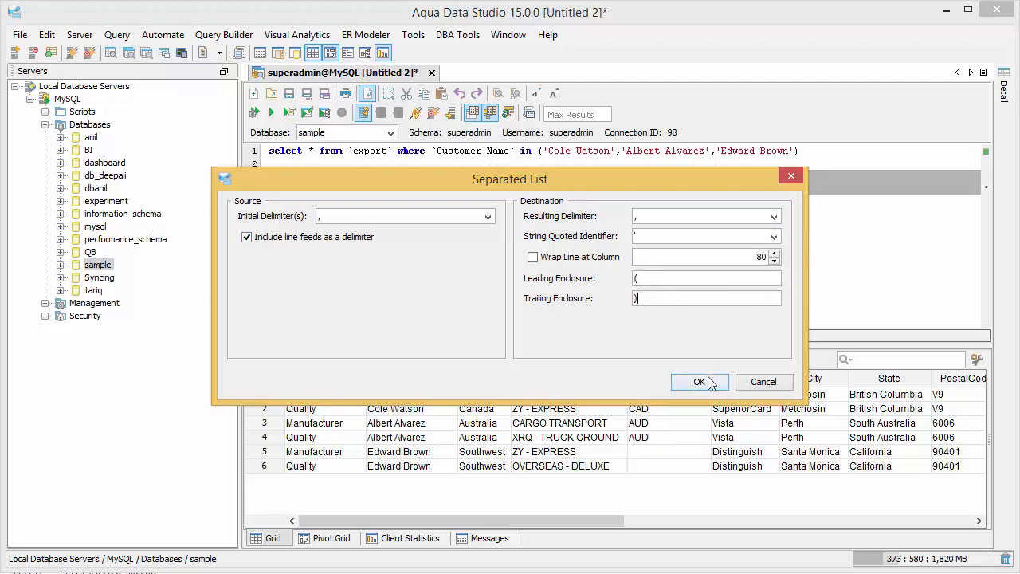
left_click(698, 382)
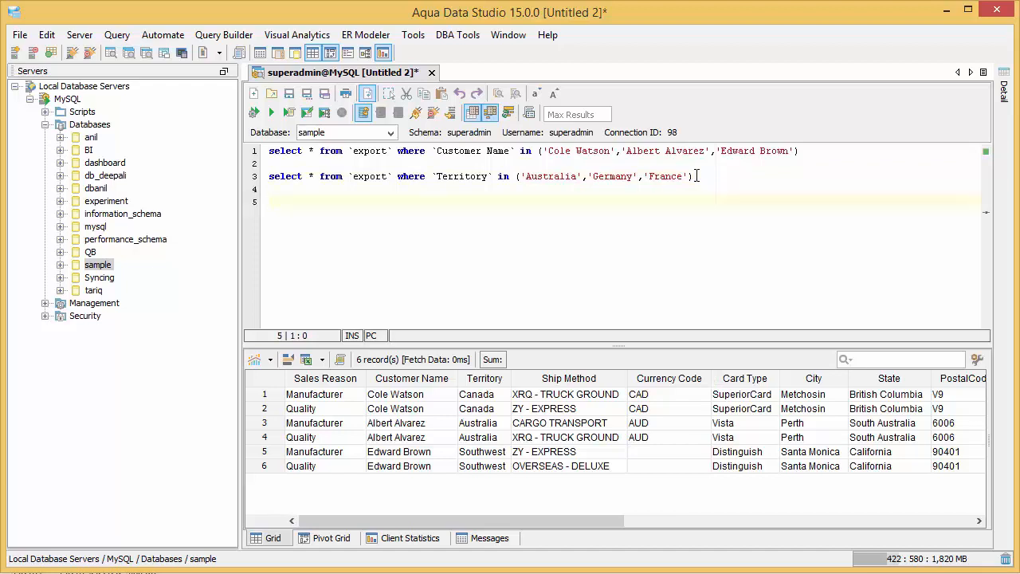
- Generate an INSERT INTO export statement listing all the table's column names
left_click(163, 36)
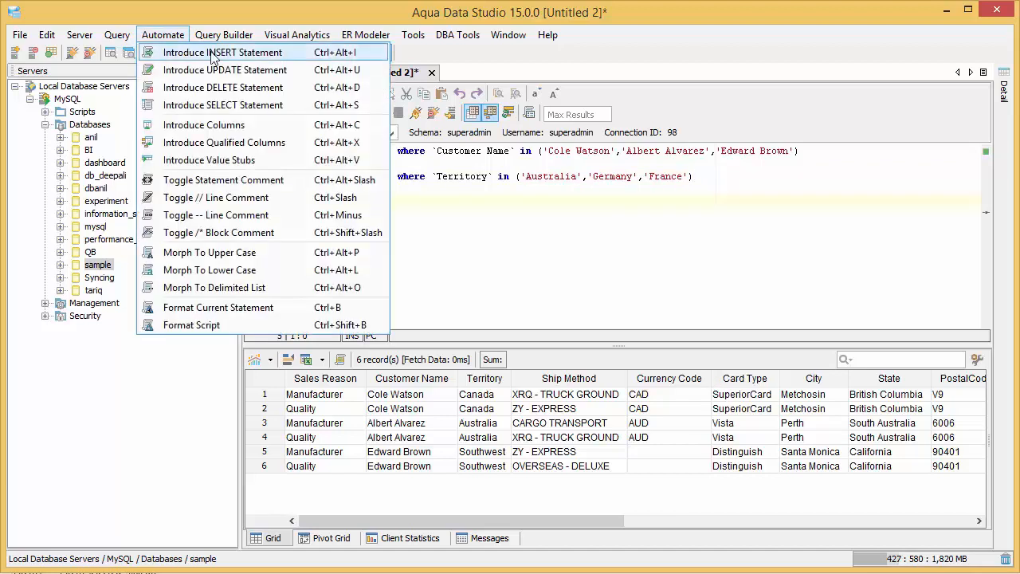
left_click(224, 51)
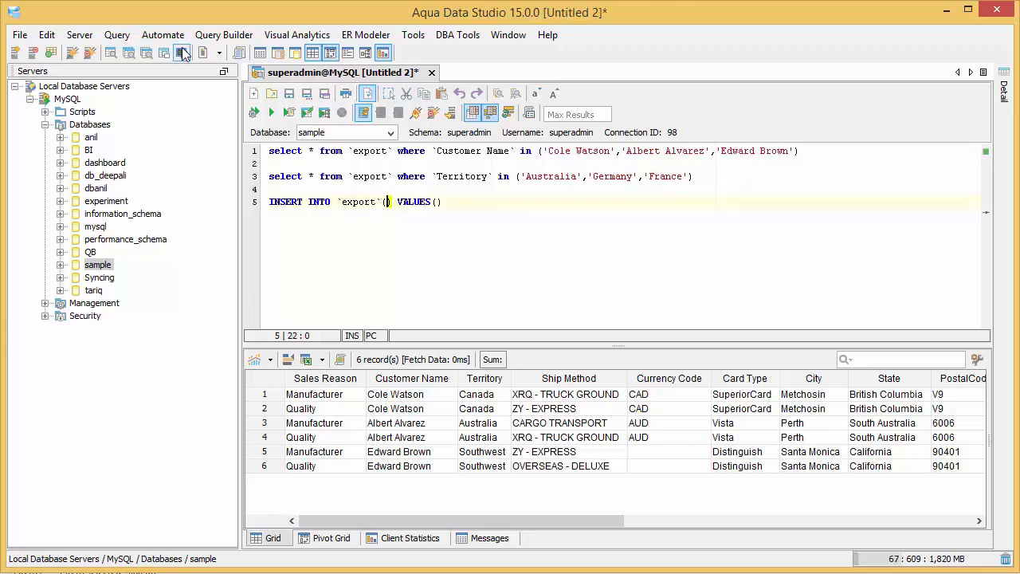
left_click(162, 35)
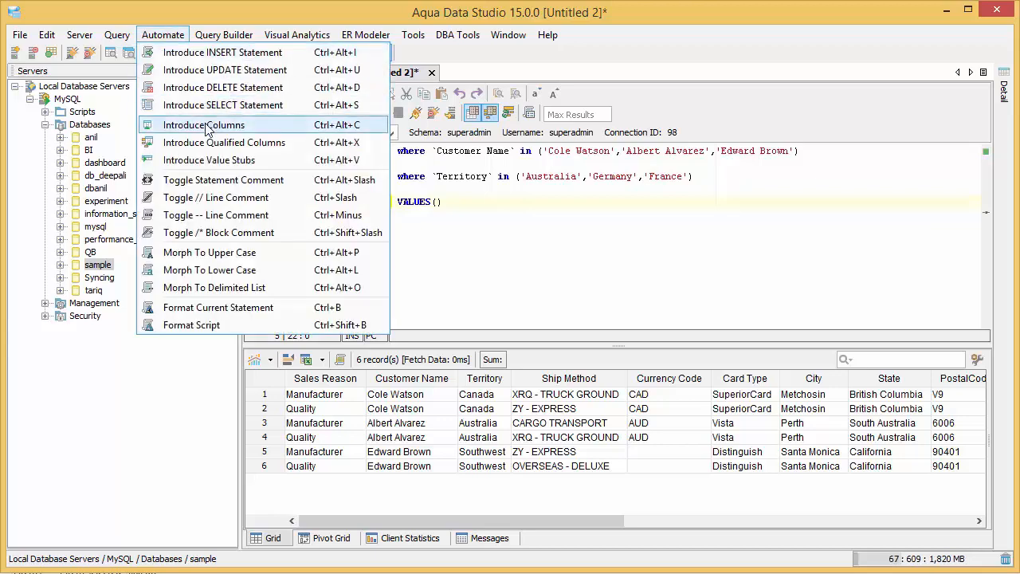
left_click(204, 125)
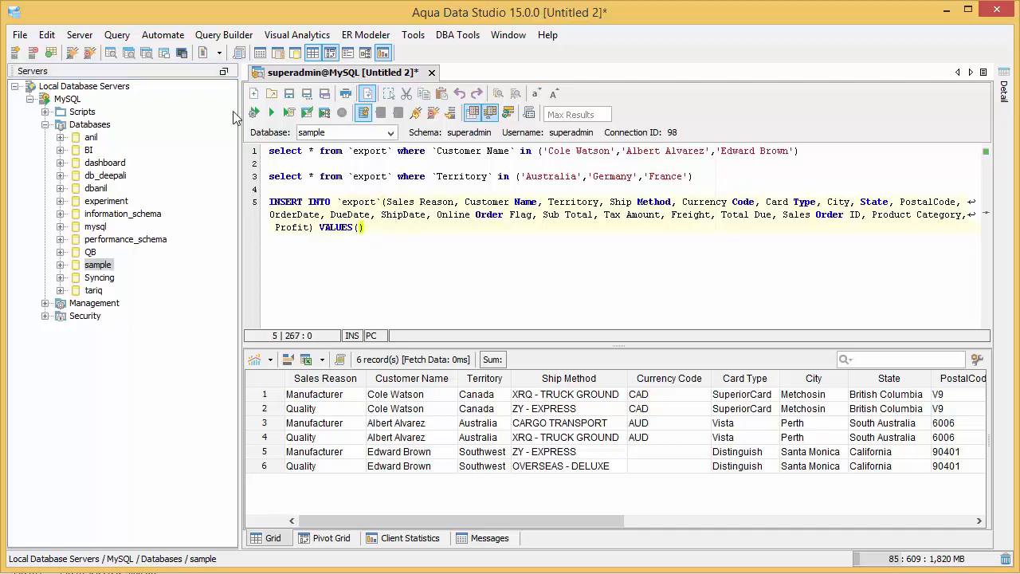
- Fill VALUES() with stubs: empty strings, 2015-1-7 dates and zeros for every column
left_click(163, 35)
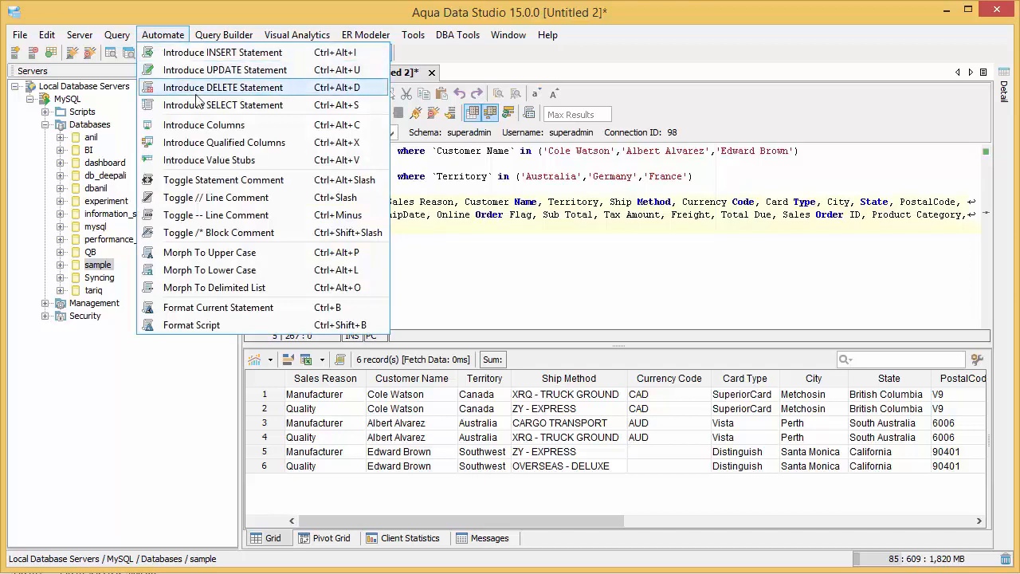
left_click(223, 51)
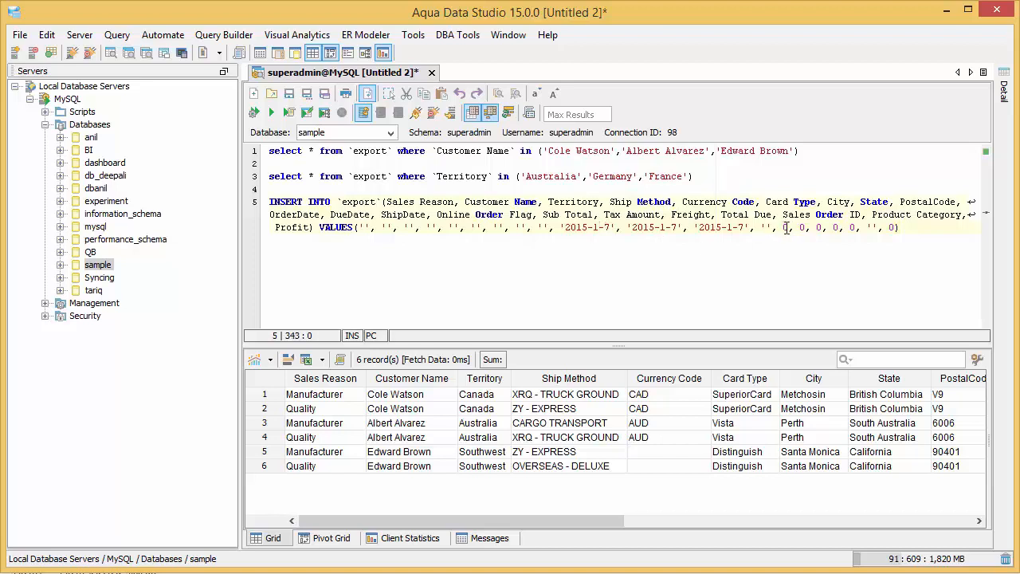
mouse_move(162, 35)
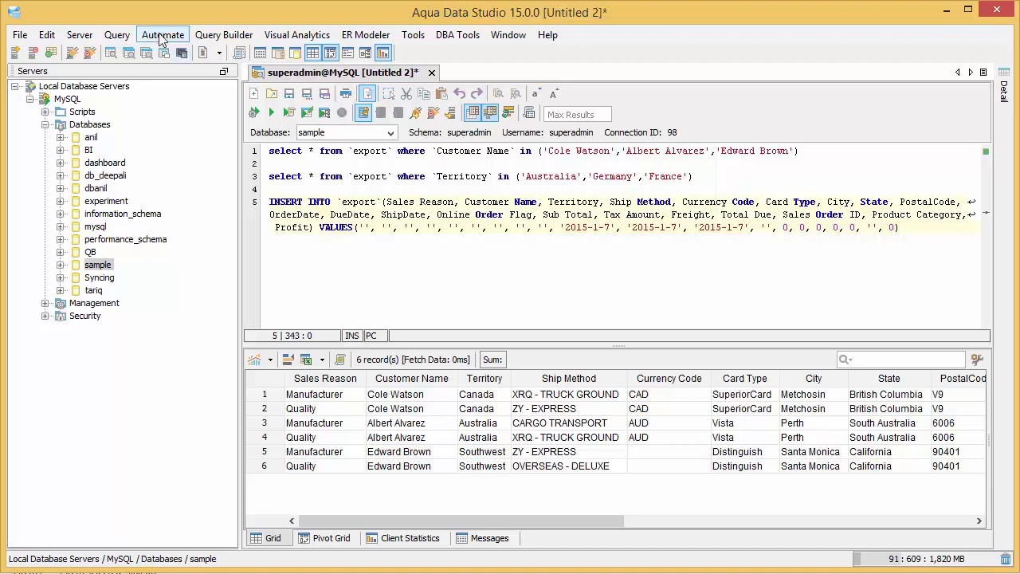
left_click(162, 35)
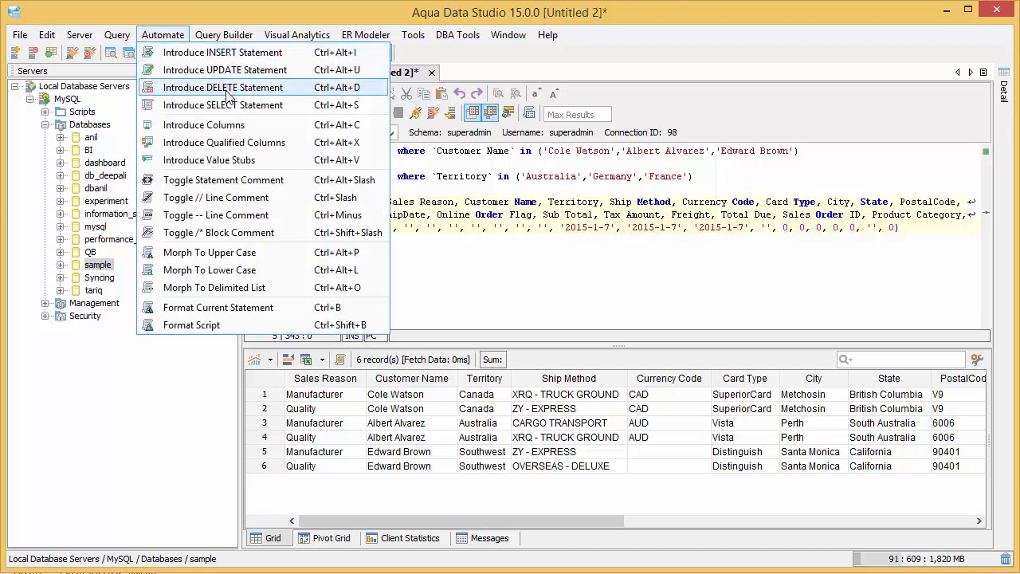
mouse_move(223, 105)
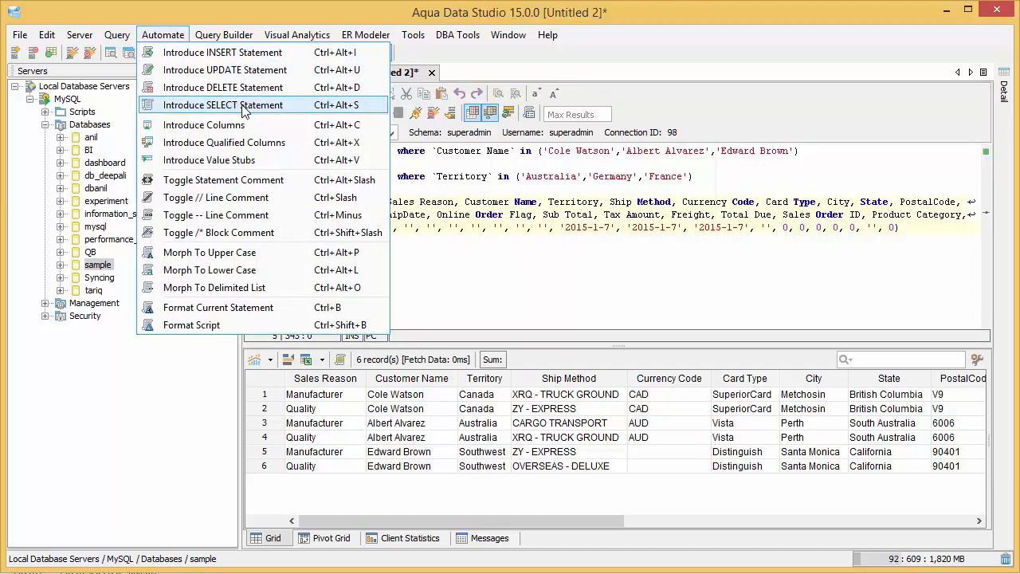
left_click(223, 105)
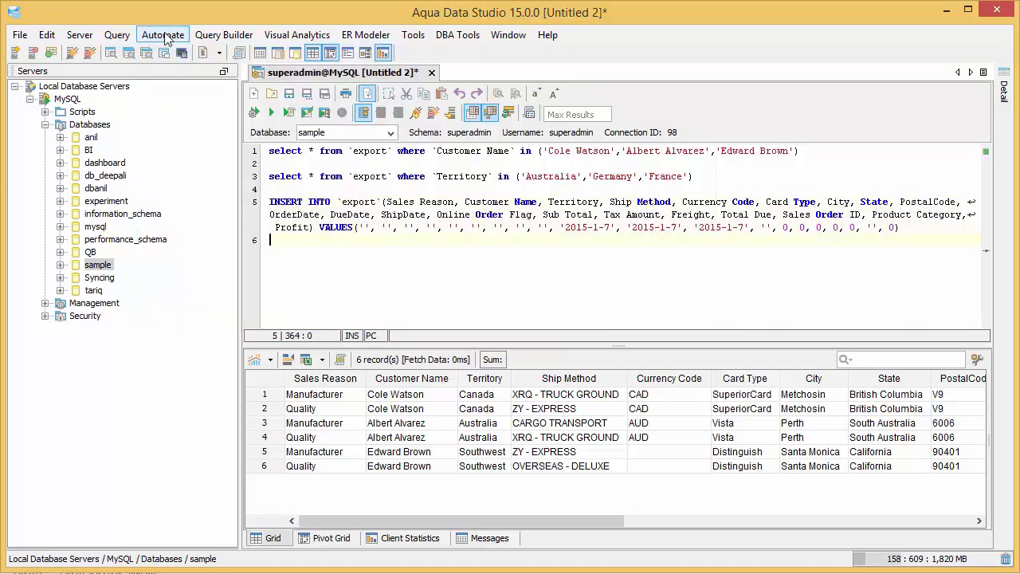
- Write select * from payment with GO and execute it, returning 10 payment records
type("3")
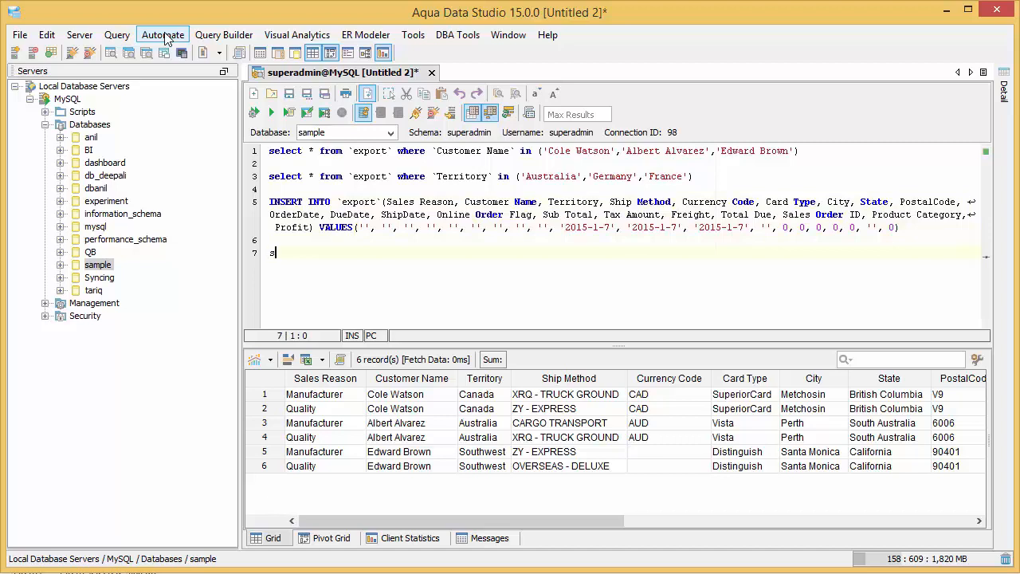
type("select * from `payment")
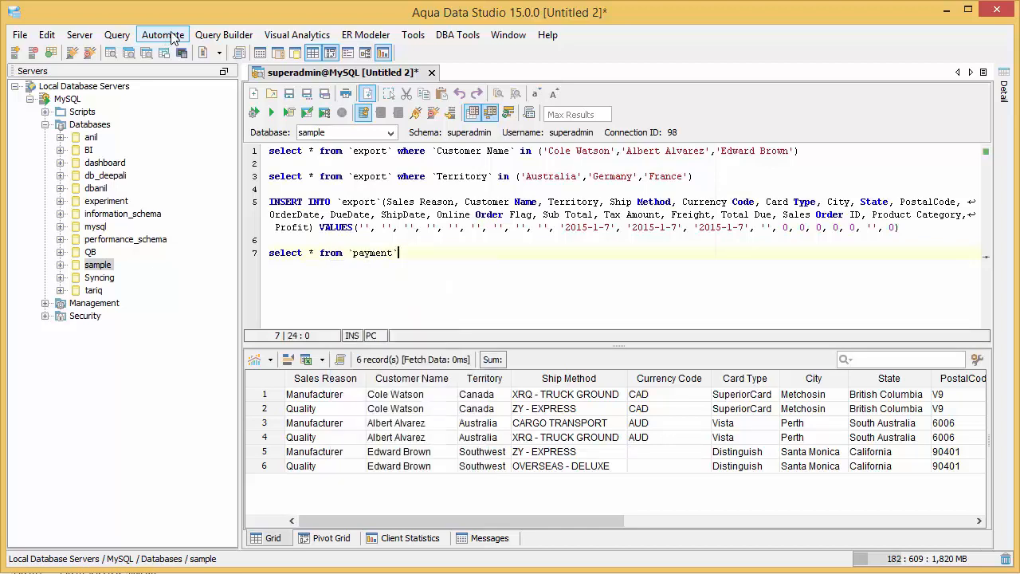
type("GO")
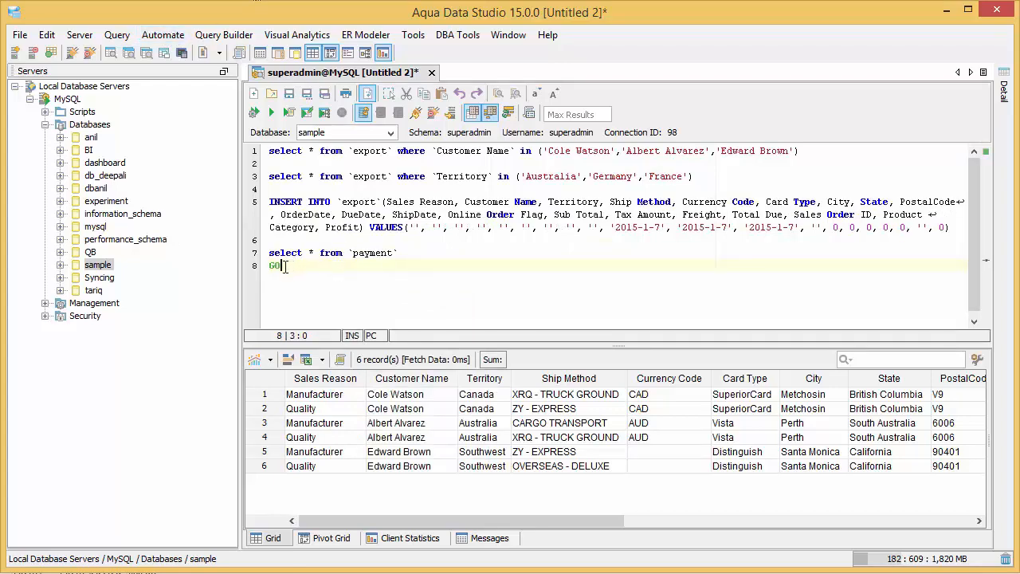
left_click(271, 111)
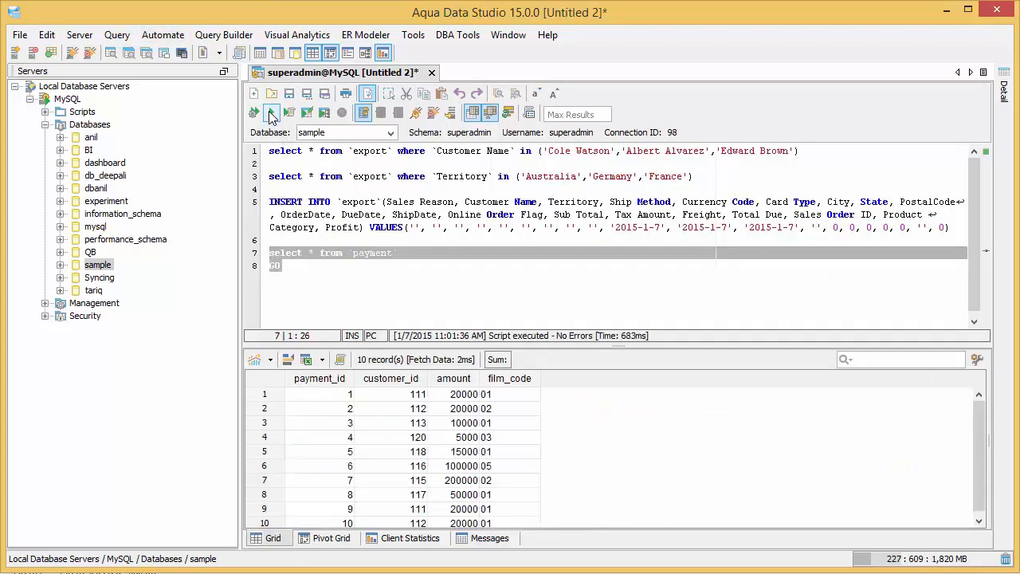
- Pivot the payment results with amount as rows and customer_id as columns, charted as 3D bars
left_click(332, 539)
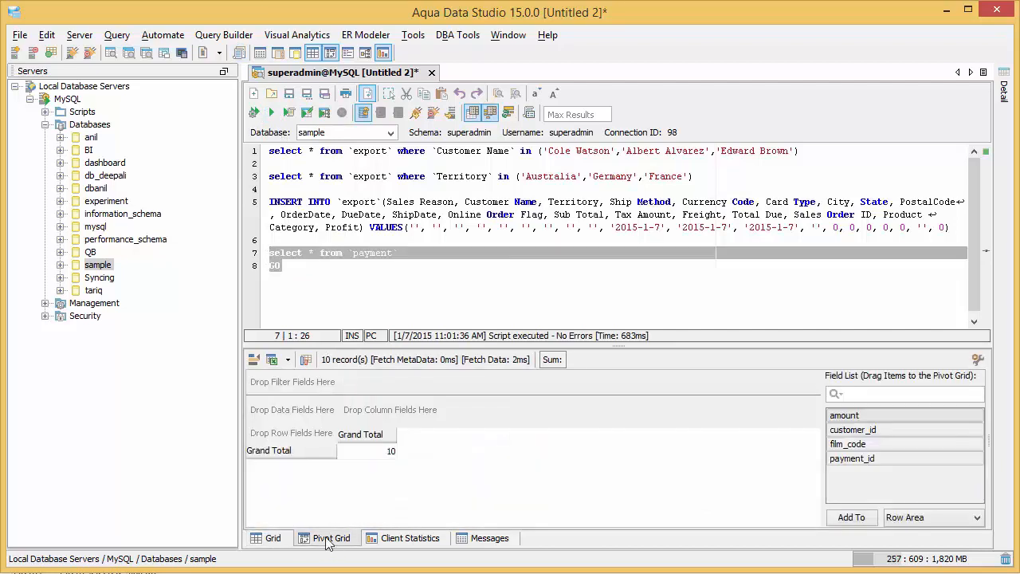
left_click_drag(852, 429, 417, 408)
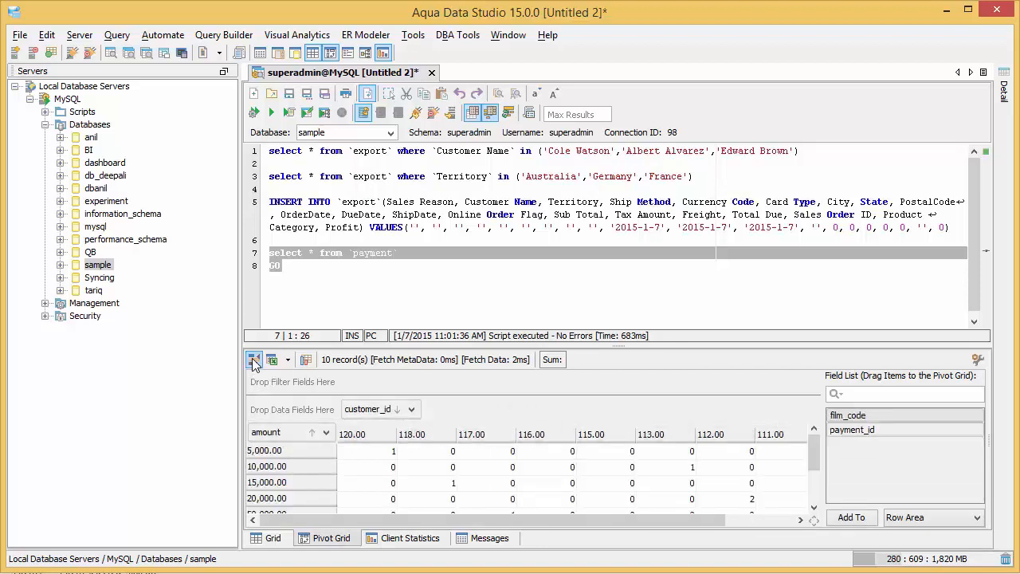
left_click(253, 360)
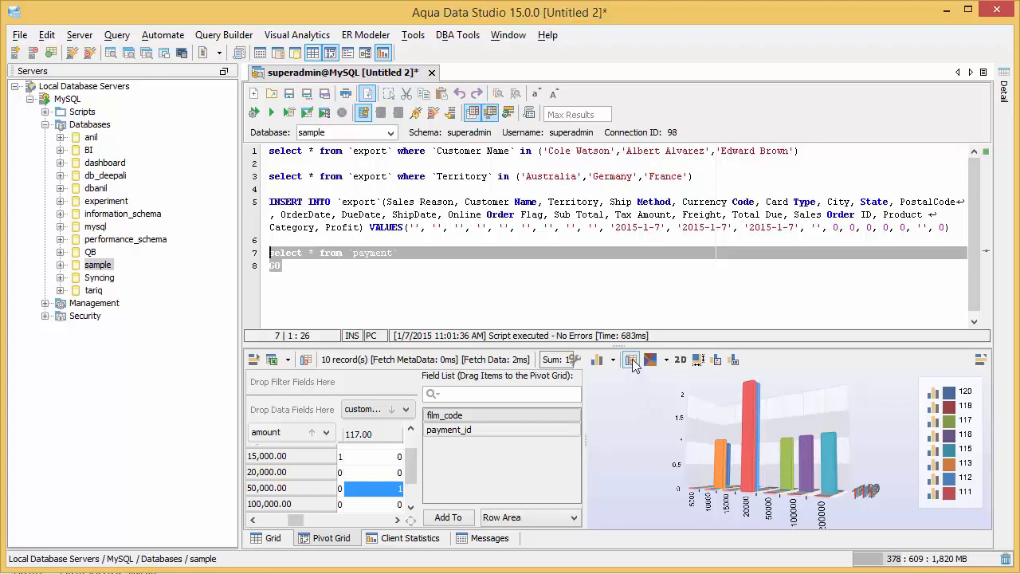
- In Chart Options under Global Options > Data, enter a chart depth of 10
left_click(631, 360)
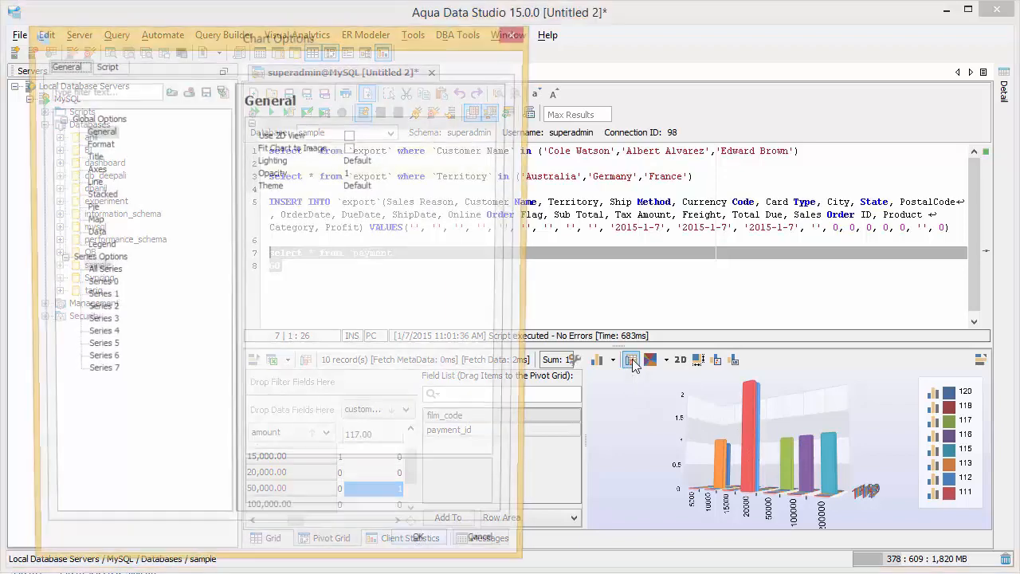
left_click(629, 360)
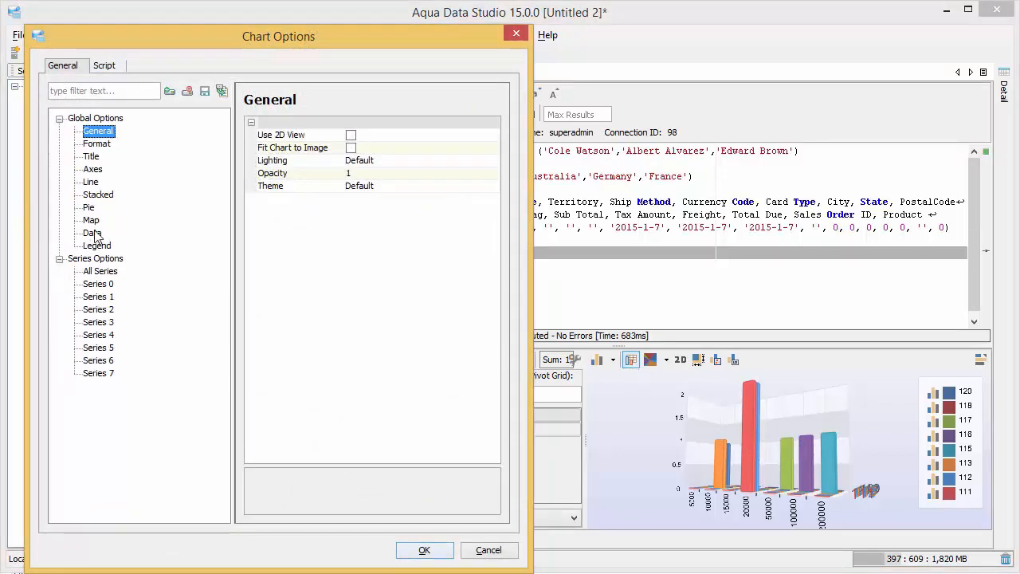
left_click(91, 232)
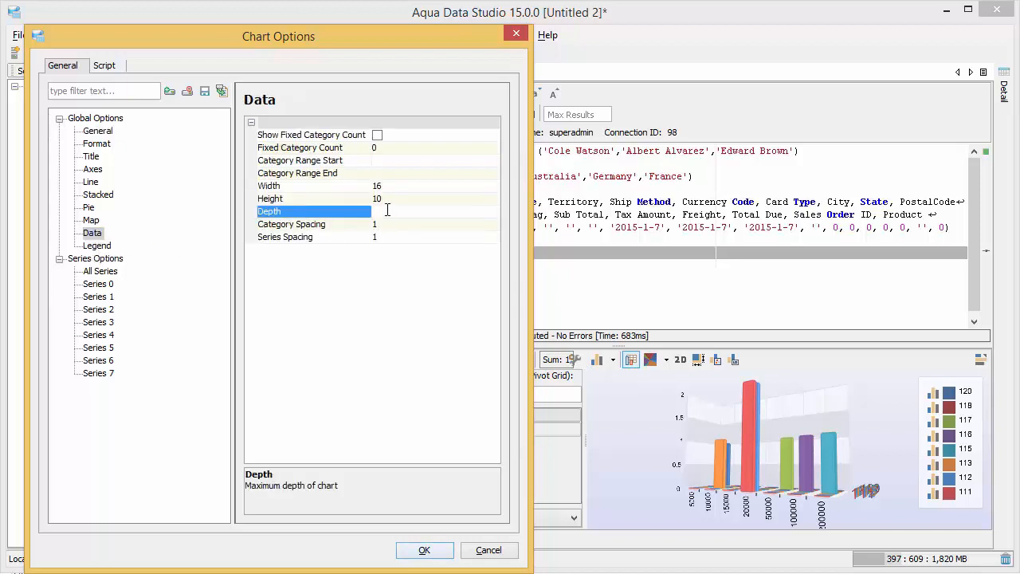
type("10")
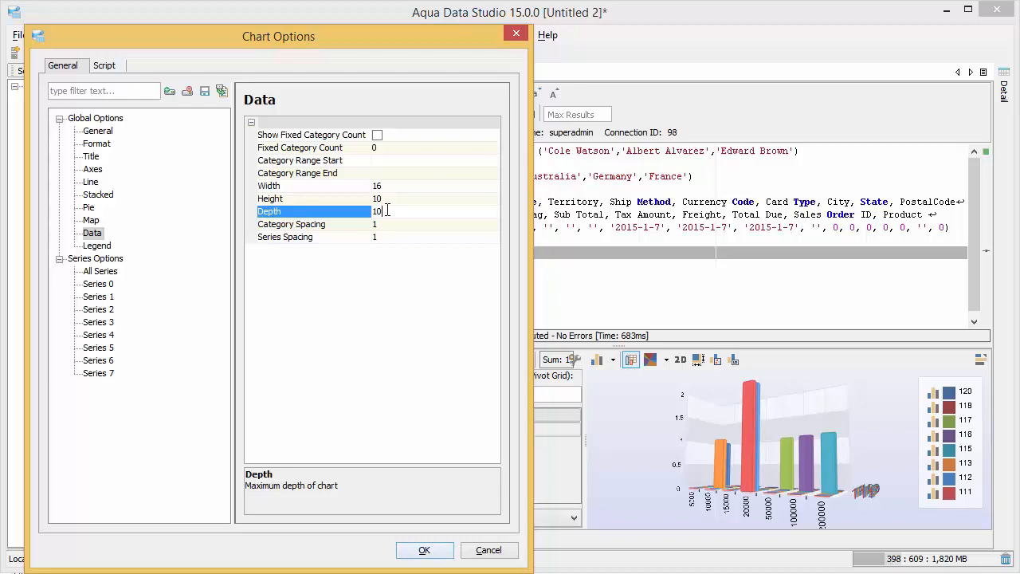